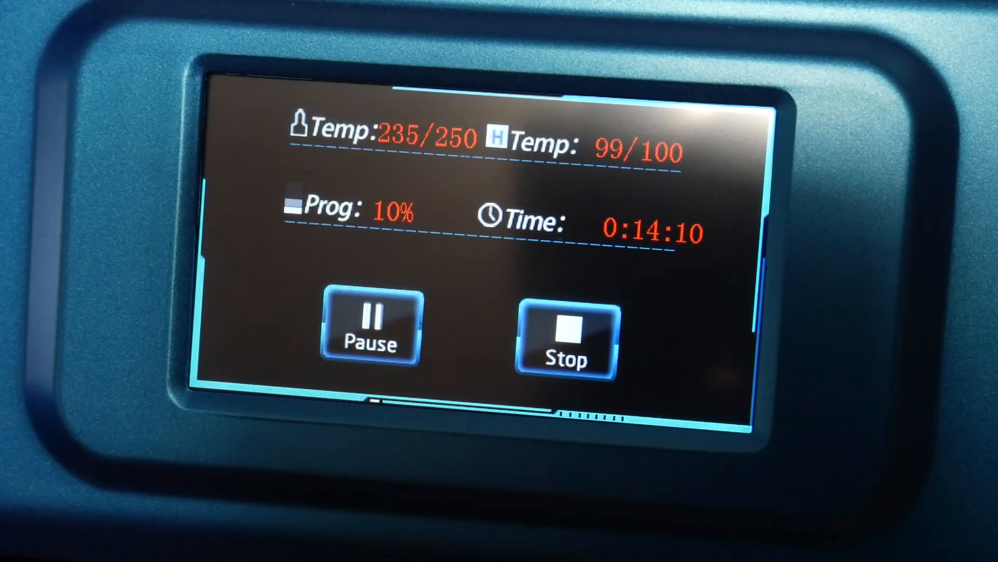
left_click(566, 341)
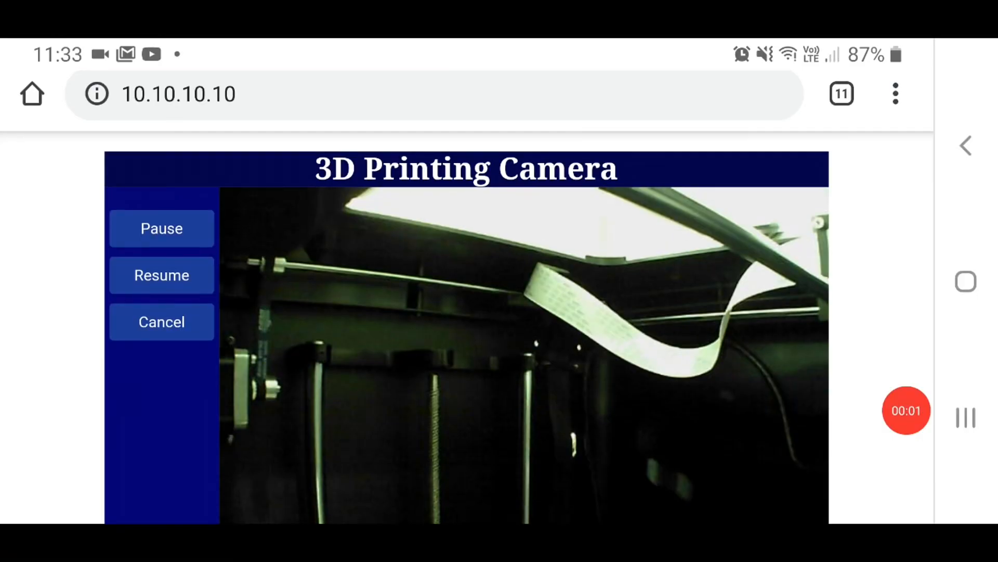
scroll("down", 3)
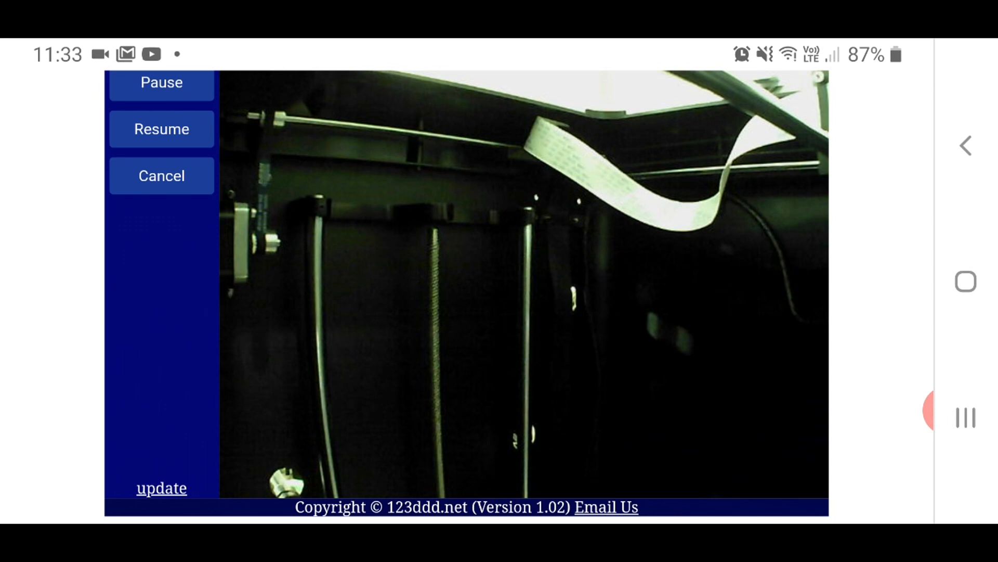
scroll("down", 3)
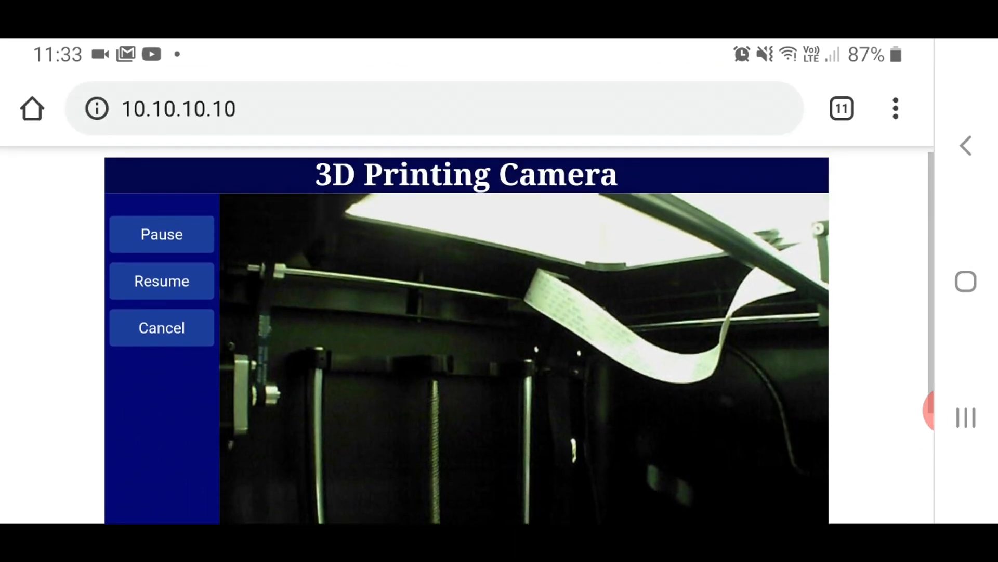